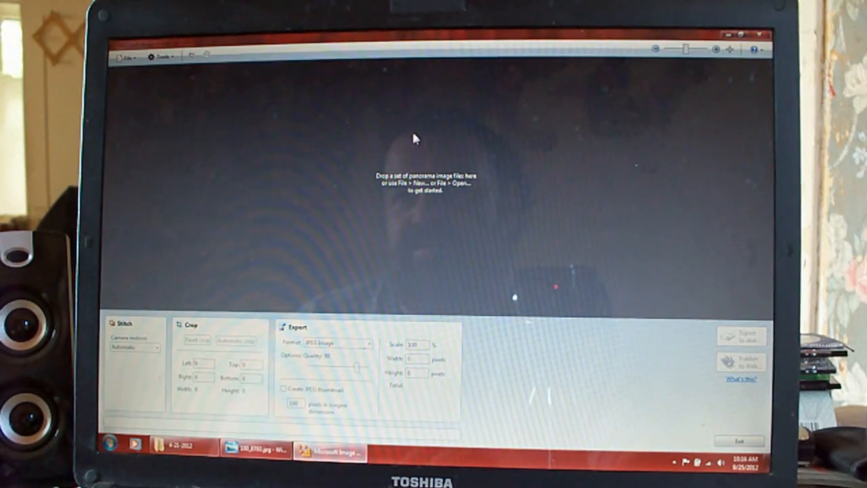
mouse_move(540, 160)
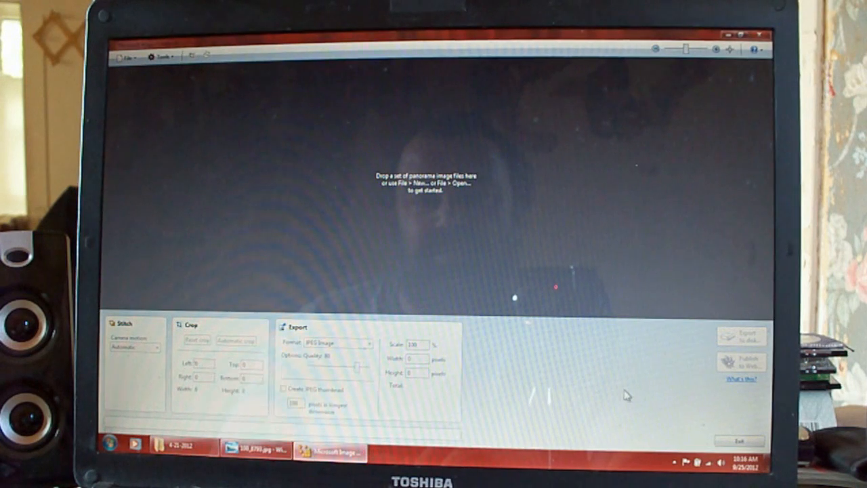
mouse_move(496, 185)
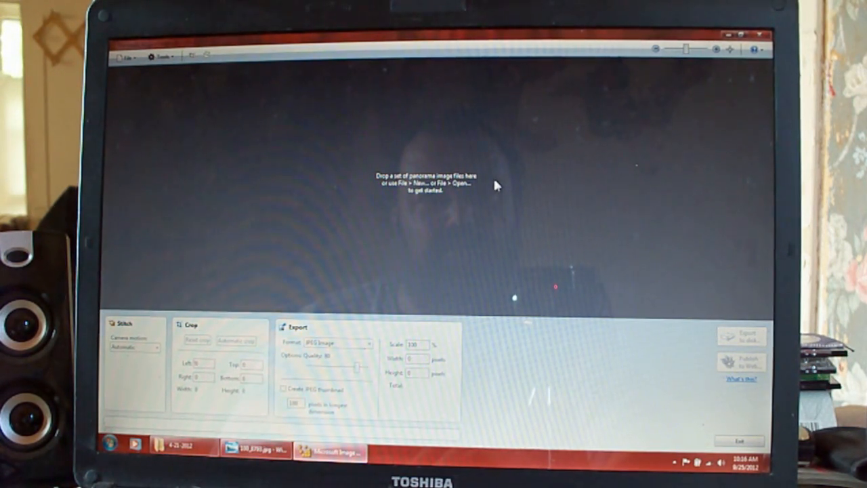
mouse_move(491, 190)
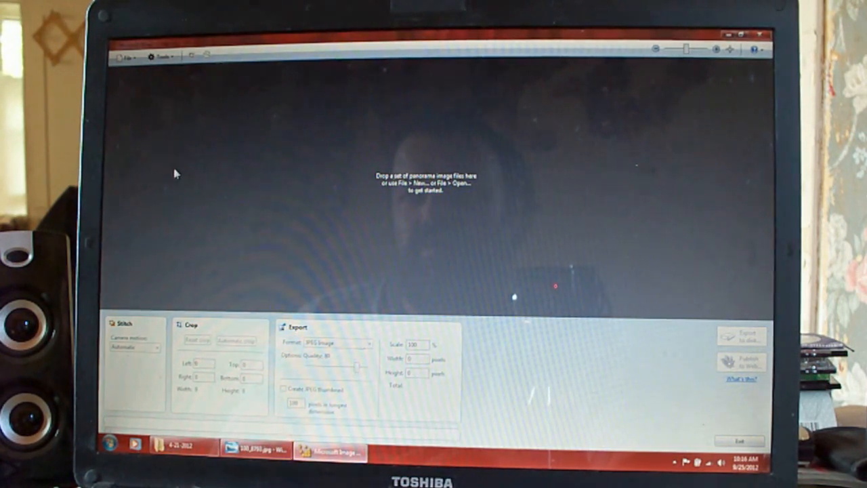
mouse_move(379, 199)
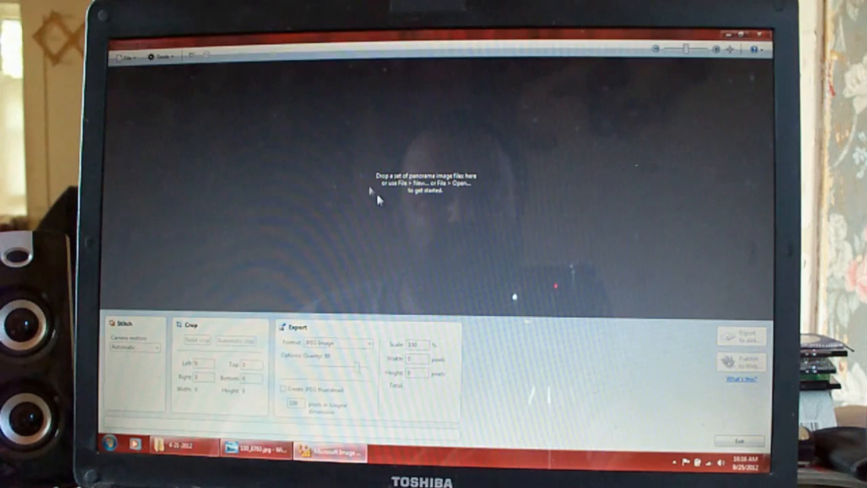
mouse_move(503, 193)
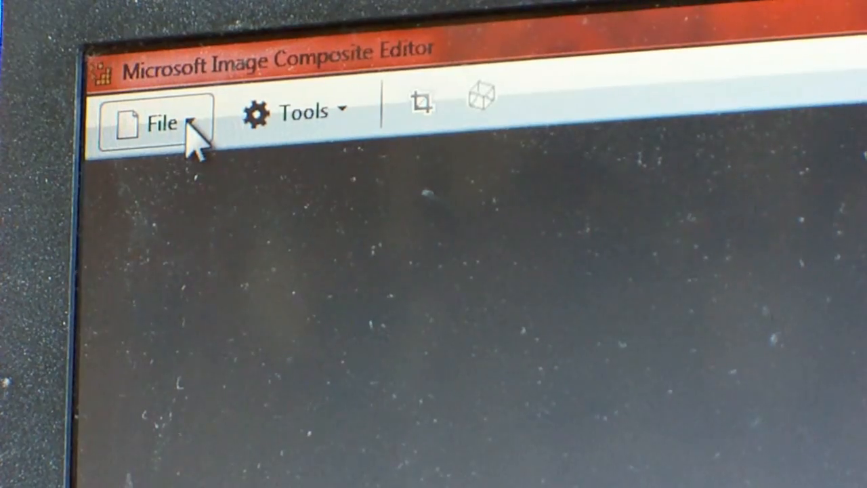
Step: Start a new panorama from the File menu to bring up the photo picker
click(161, 124)
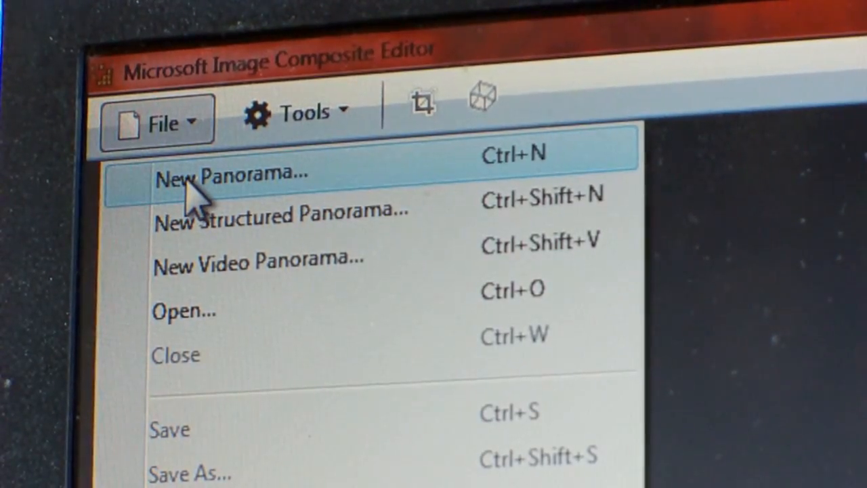
click(229, 173)
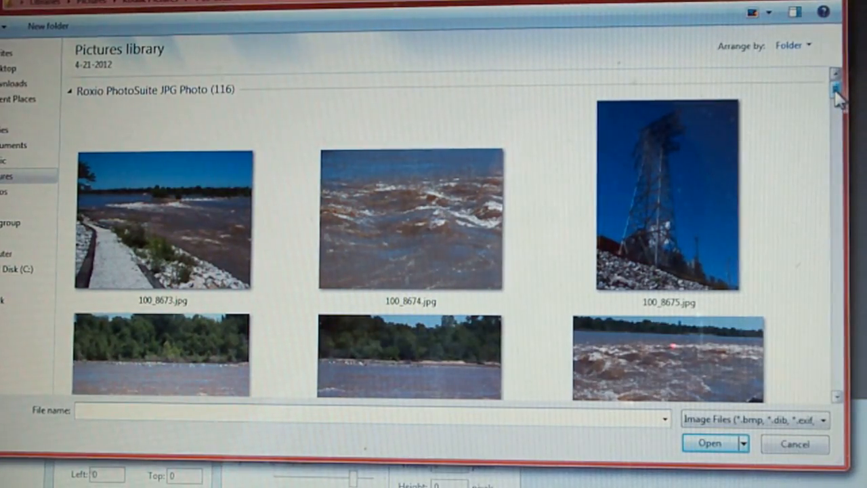
Step: Browse the picture library to find the 100_879x field photos
scroll(down, 3)
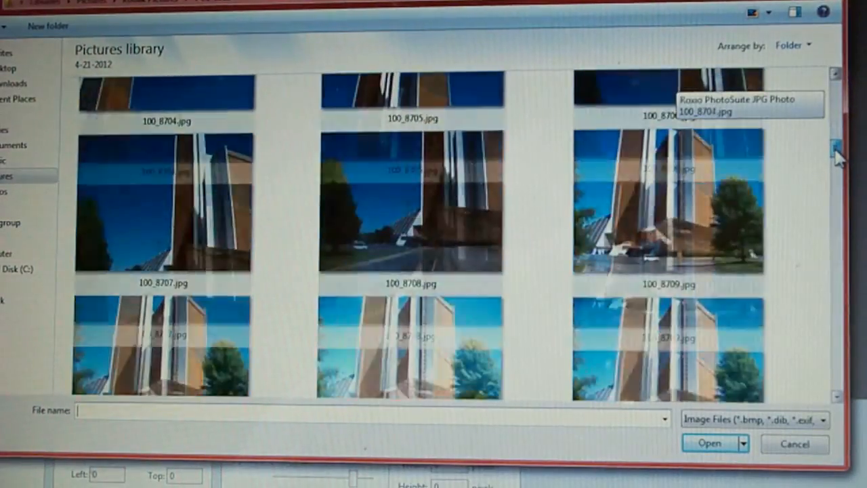
scroll(down, 3)
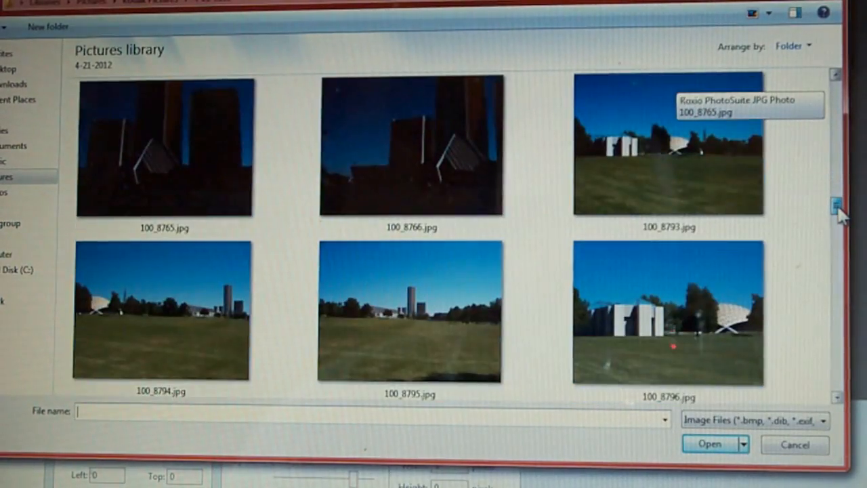
scroll(down, 3)
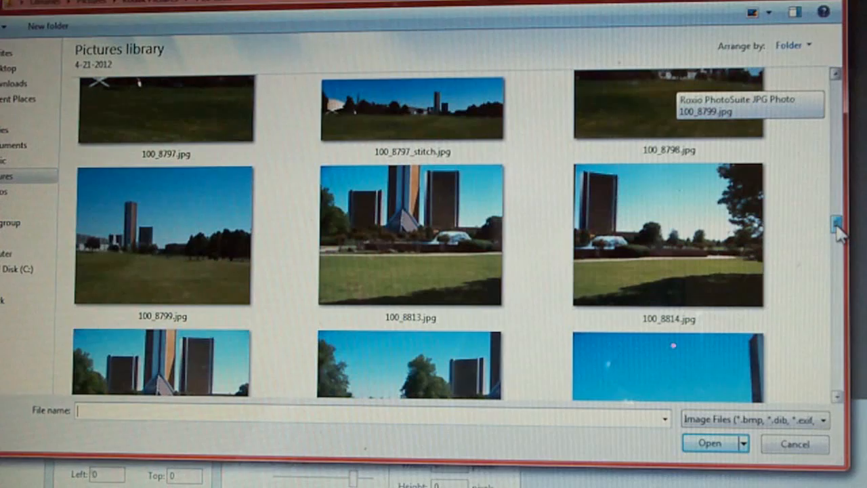
scroll(down, 3)
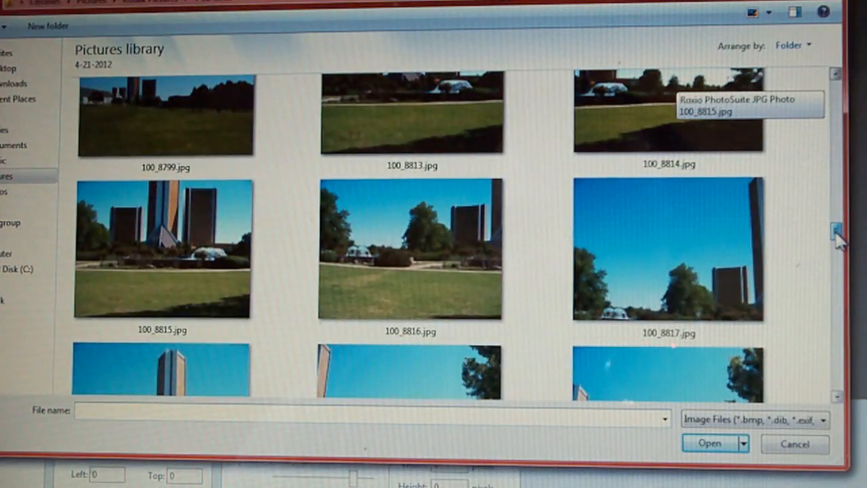
scroll(down, 3)
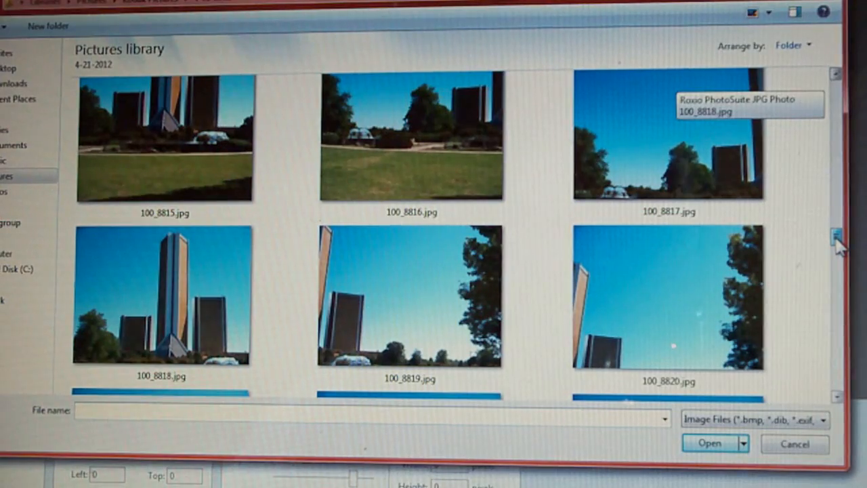
scroll(down, 3)
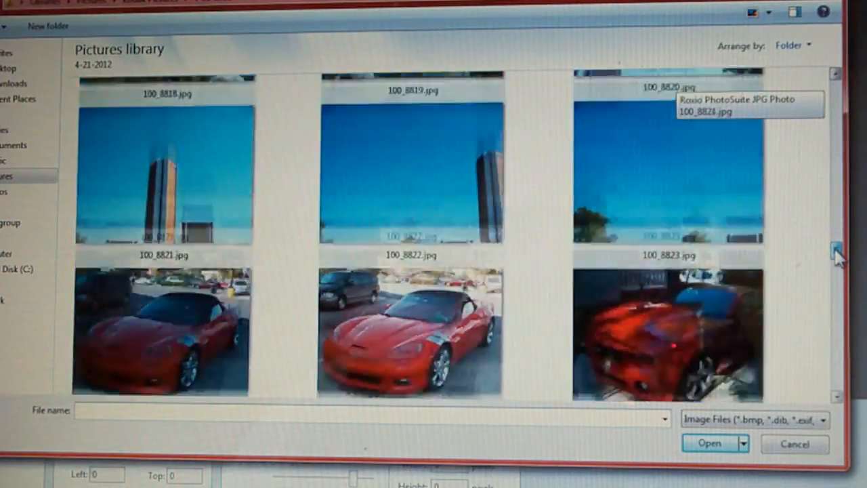
scroll(up, 3)
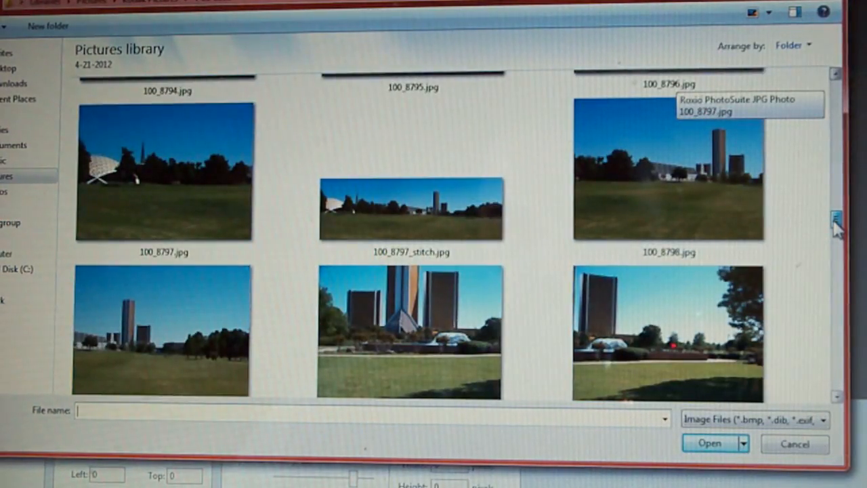
scroll(up, 3)
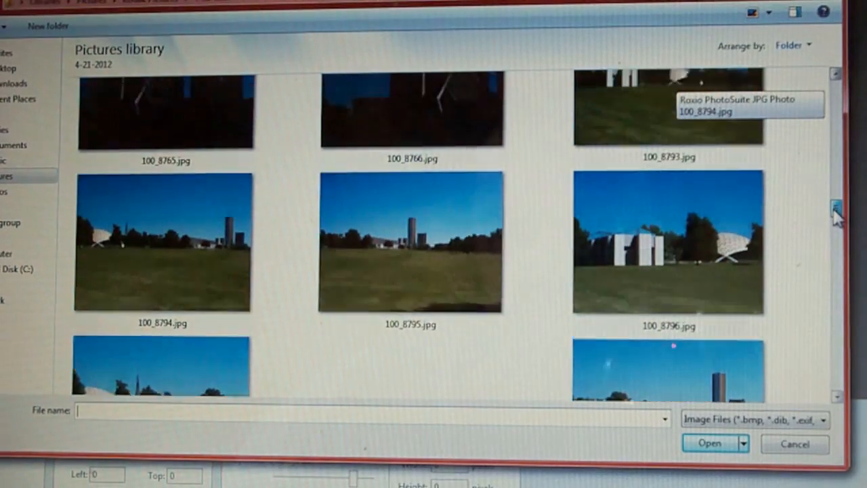
scroll(up, 3)
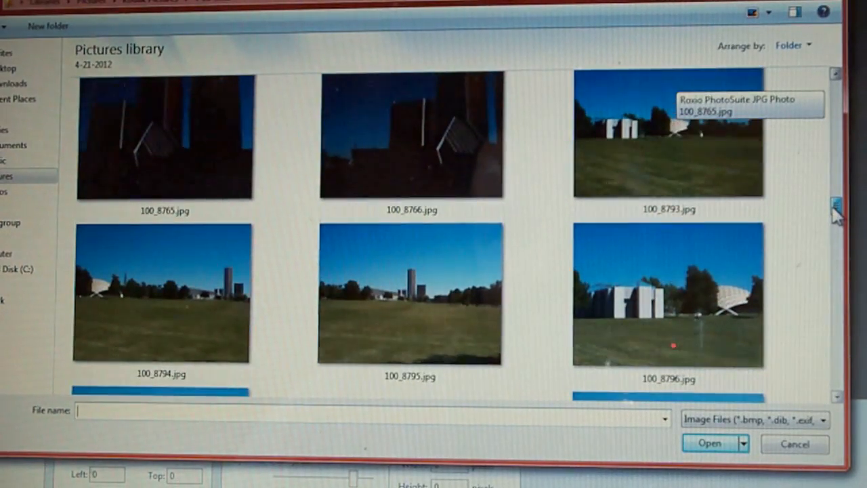
click(669, 134)
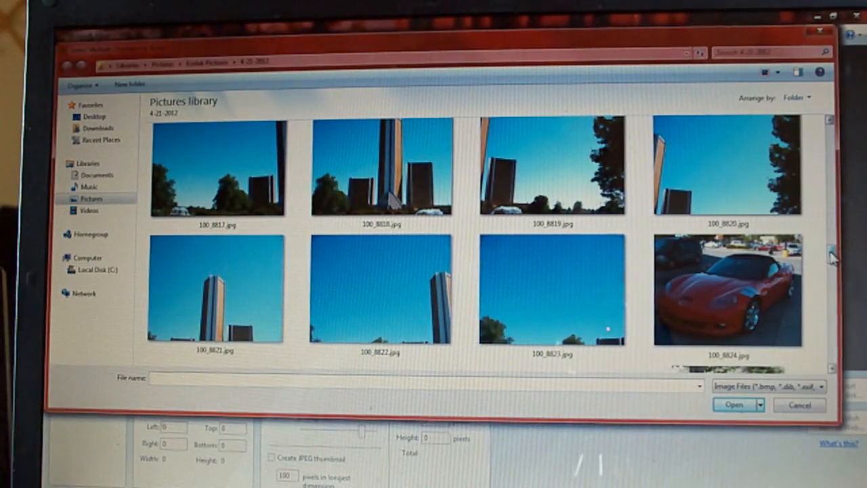
Step: Select photos 100_8793, 100_8794 and 100_8795 and open them for stitching
scroll(down, 3)
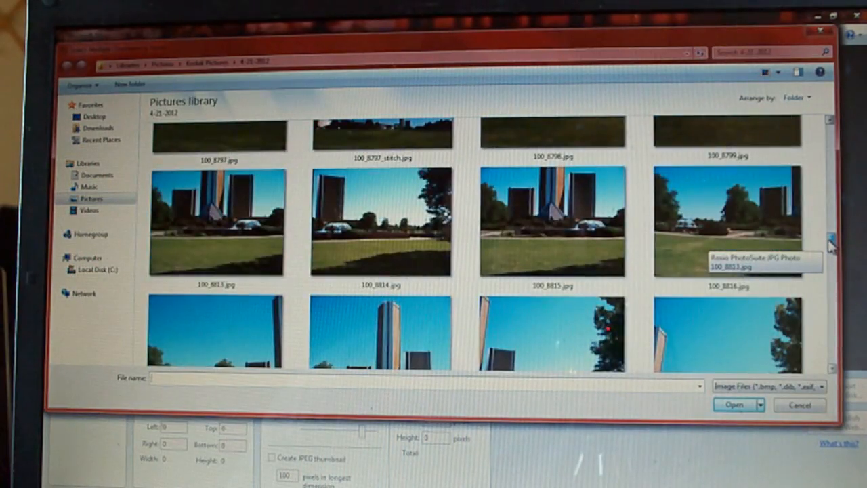
scroll(up, 3)
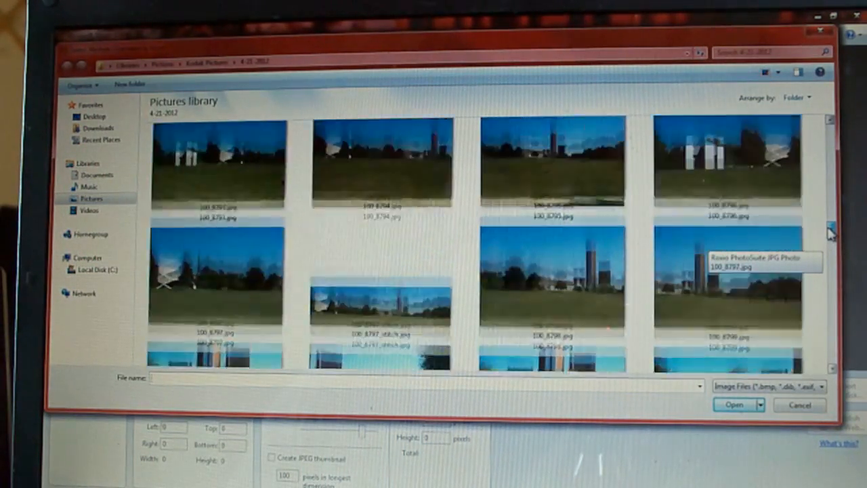
scroll(up, 3)
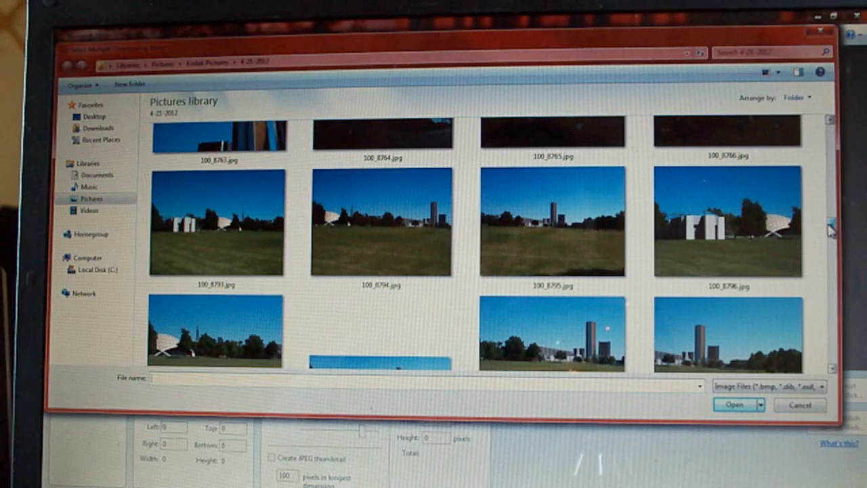
mouse_move(139, 246)
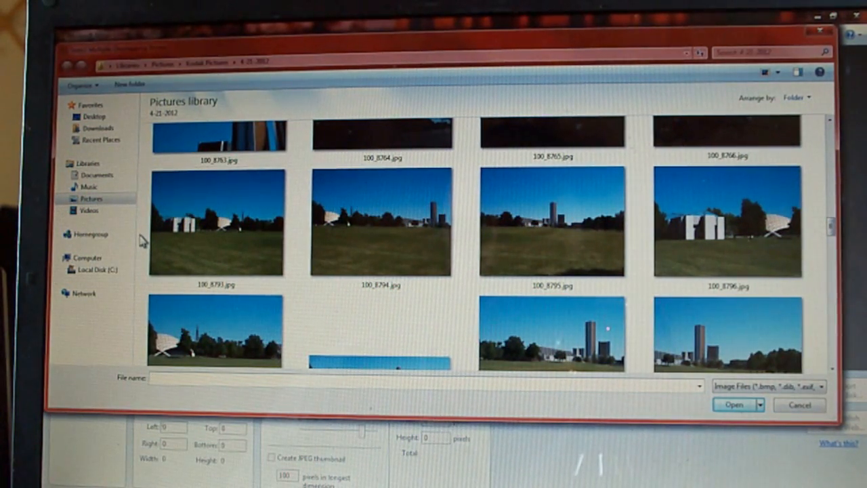
click(216, 224)
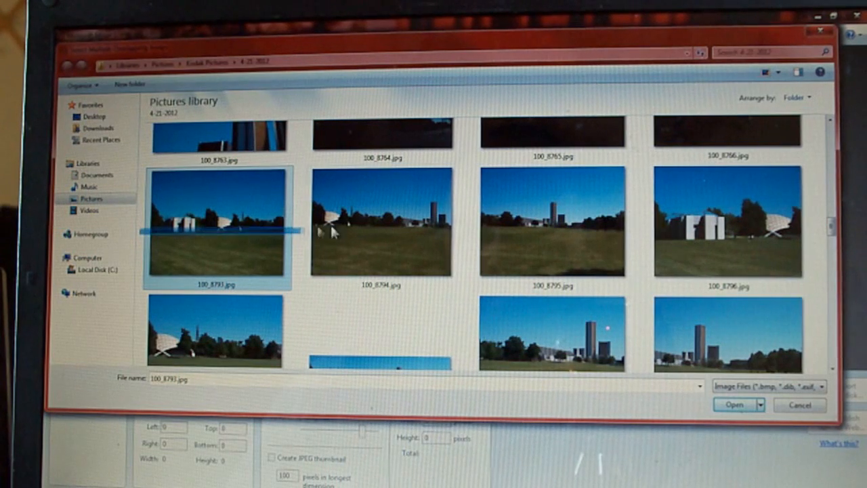
click(381, 224)
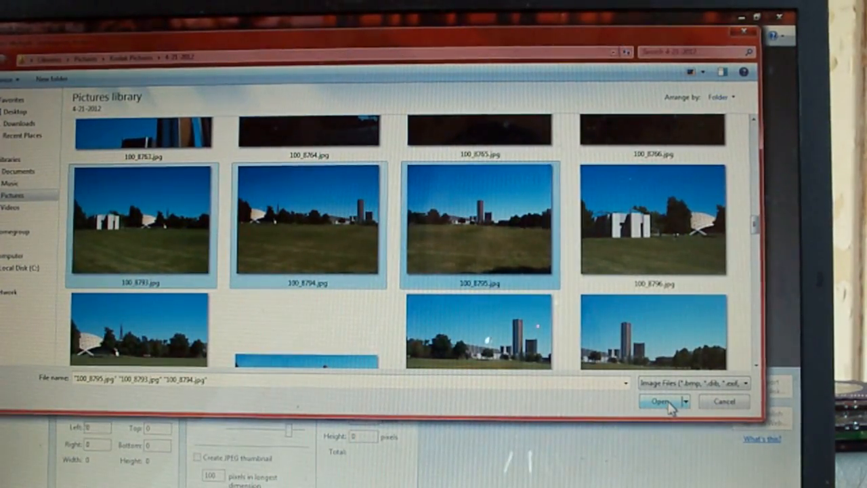
click(661, 401)
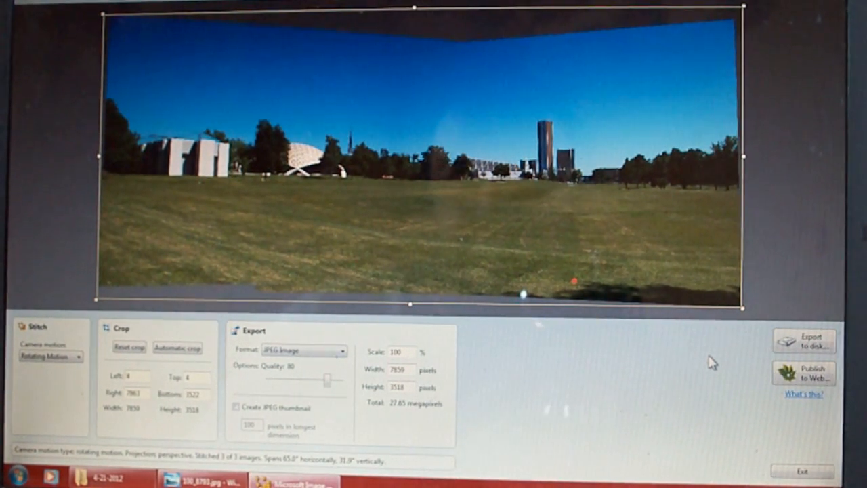
mouse_move(785, 217)
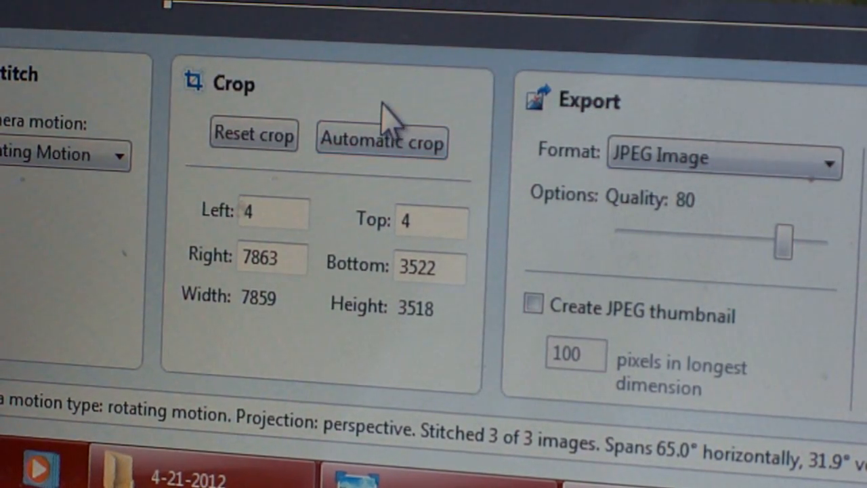
mouse_move(504, 112)
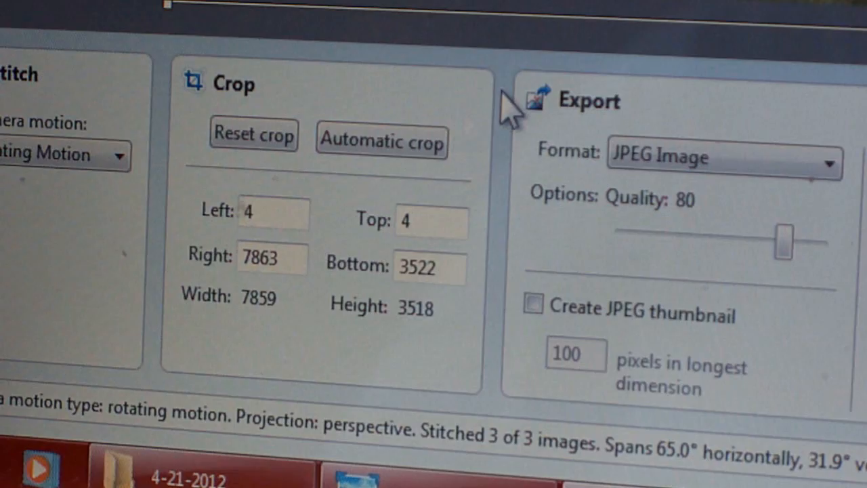
mouse_move(511, 111)
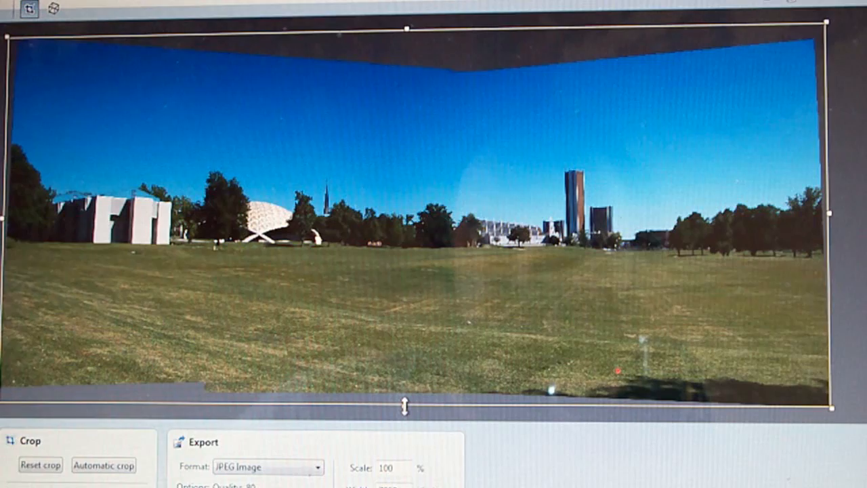
Step: Drag the crop's bottom edge up onto the grass, giving a 7863 × 3526 pixel crop
drag(399, 410, 401, 355)
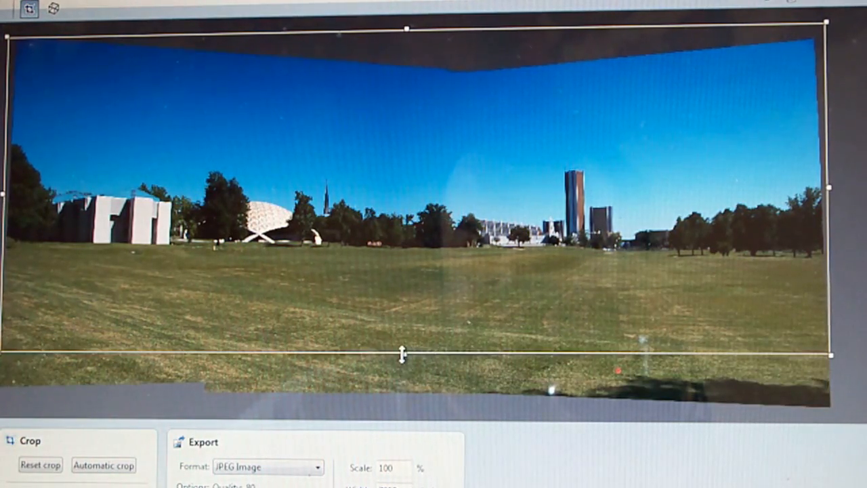
drag(402, 356, 403, 289)
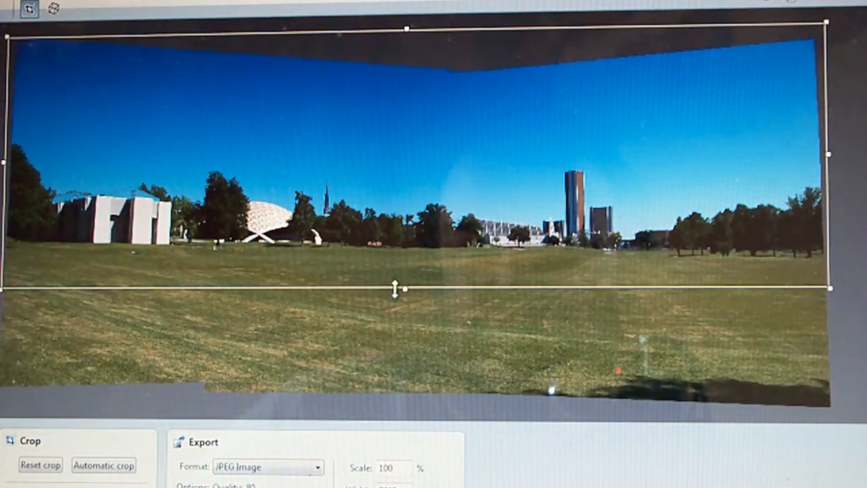
drag(405, 289, 403, 403)
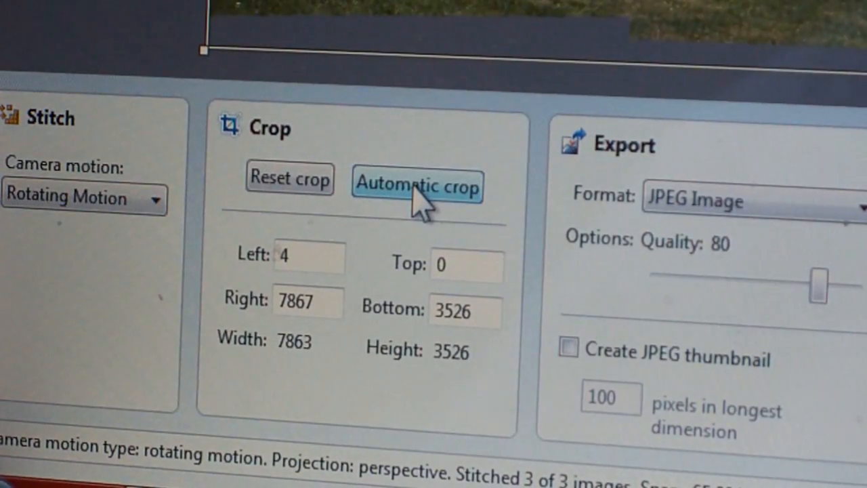
Step: Apply Automatic crop, trimming the ragged edges to 7685 × 2902 pixels (22.3 MP)
click(416, 186)
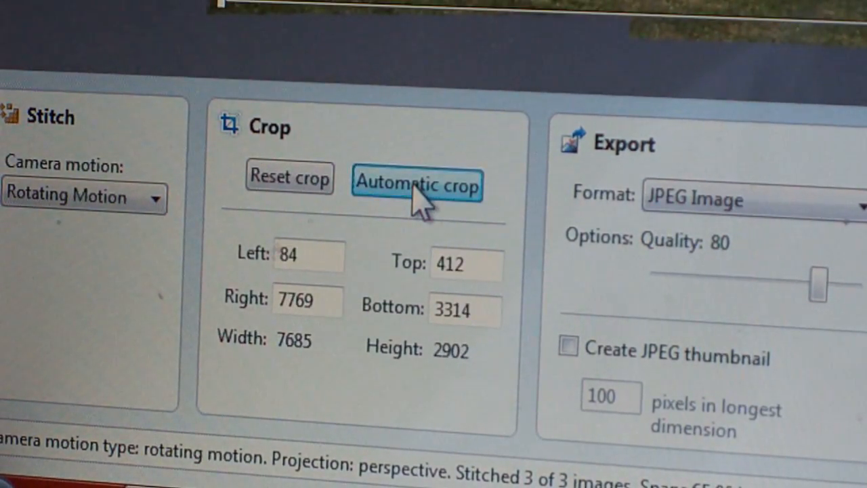
click(416, 184)
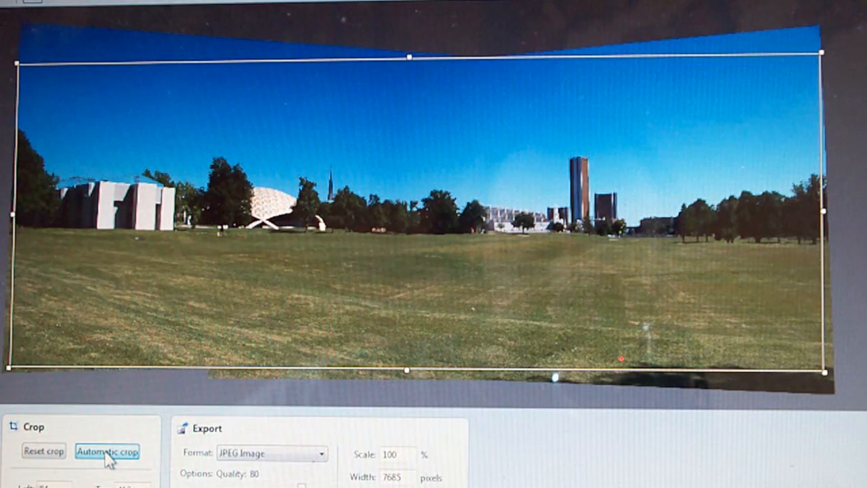
click(107, 452)
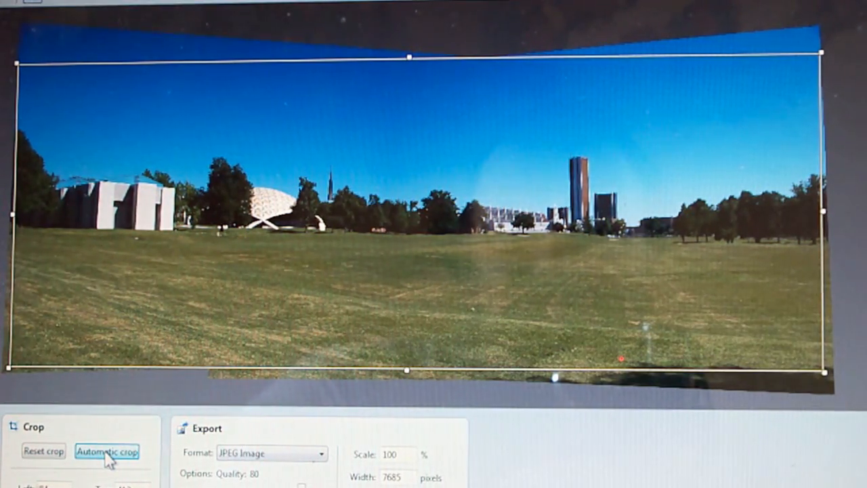
click(106, 451)
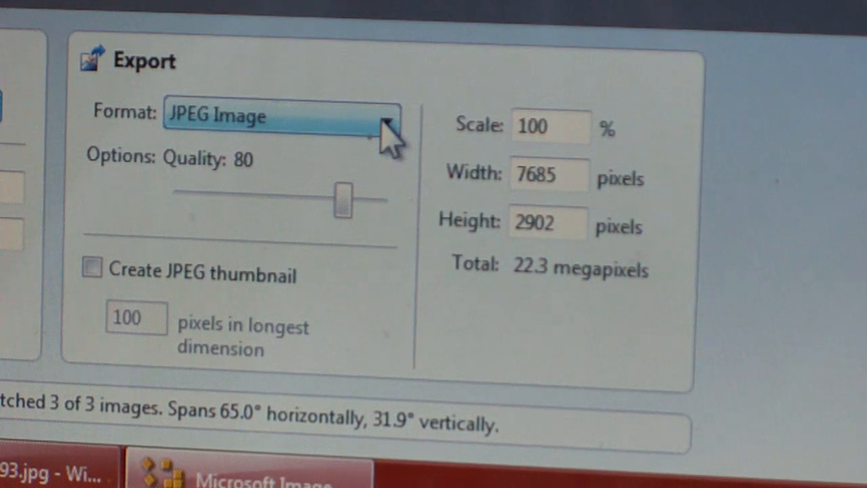
click(386, 117)
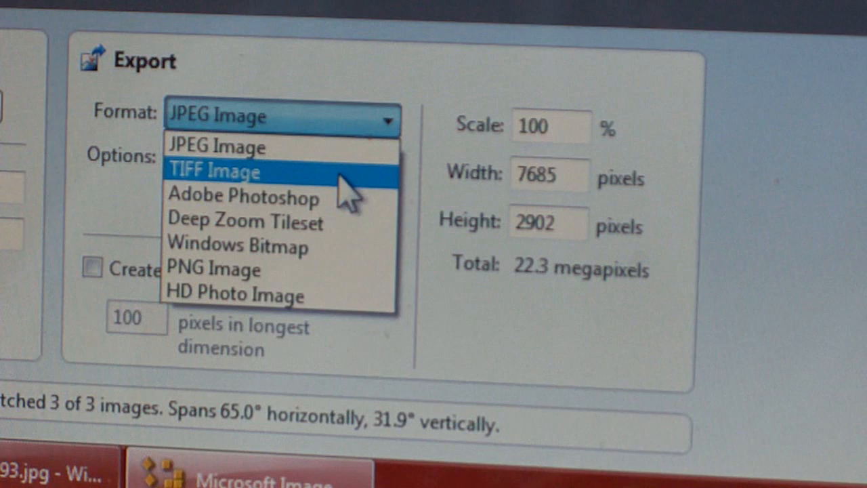
mouse_move(352, 234)
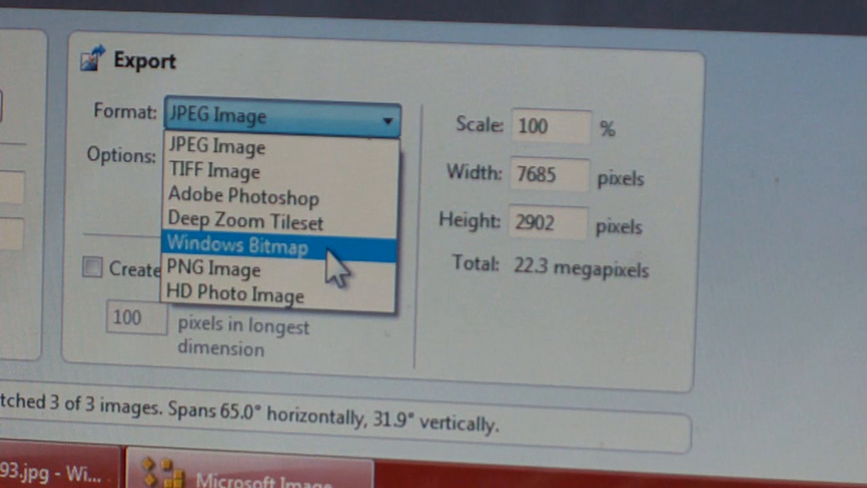
mouse_move(332, 278)
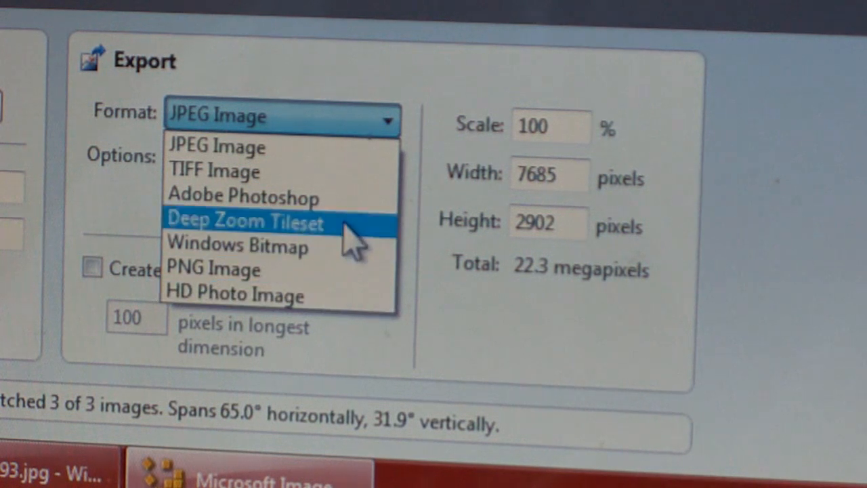
click(216, 146)
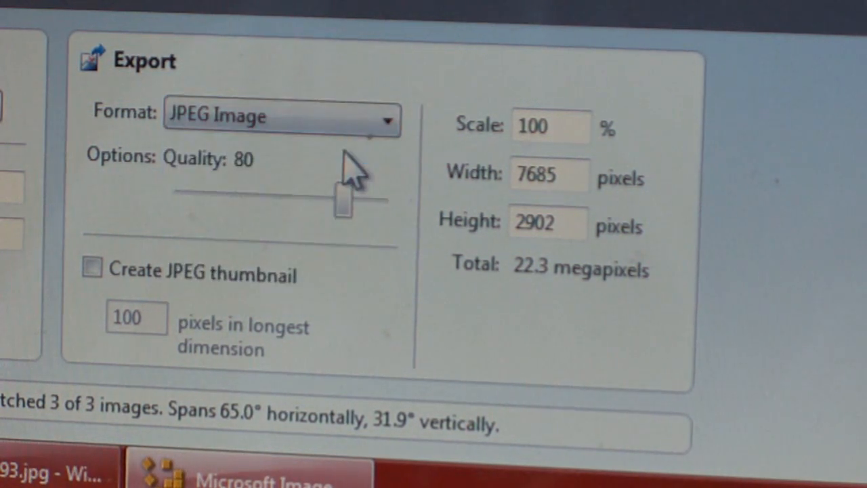
mouse_move(423, 285)
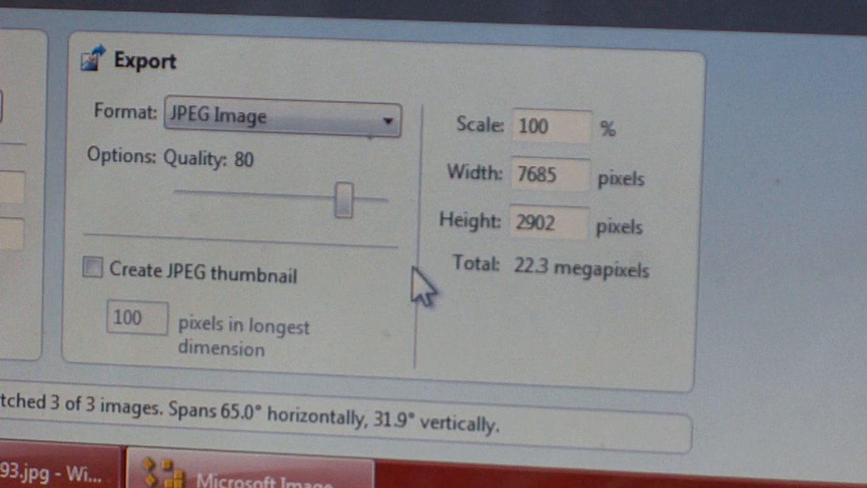
mouse_move(345, 204)
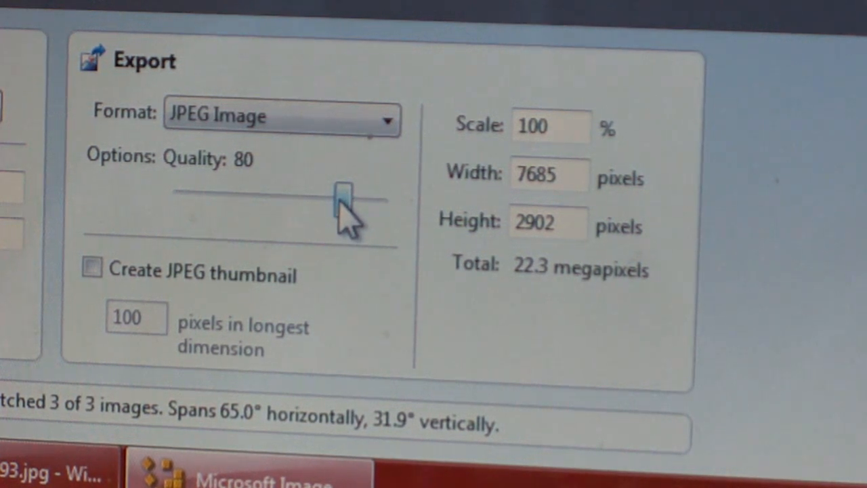
drag(345, 197, 386, 203)
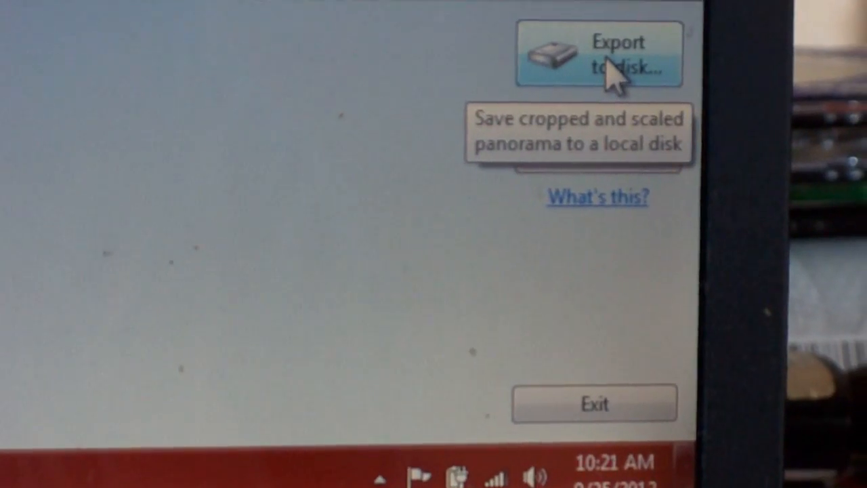
click(599, 54)
text(2012-0425-)
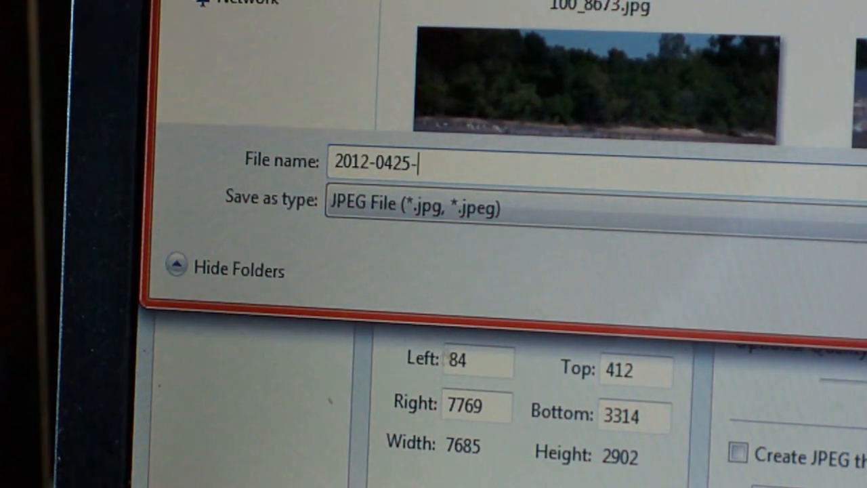
text(10)
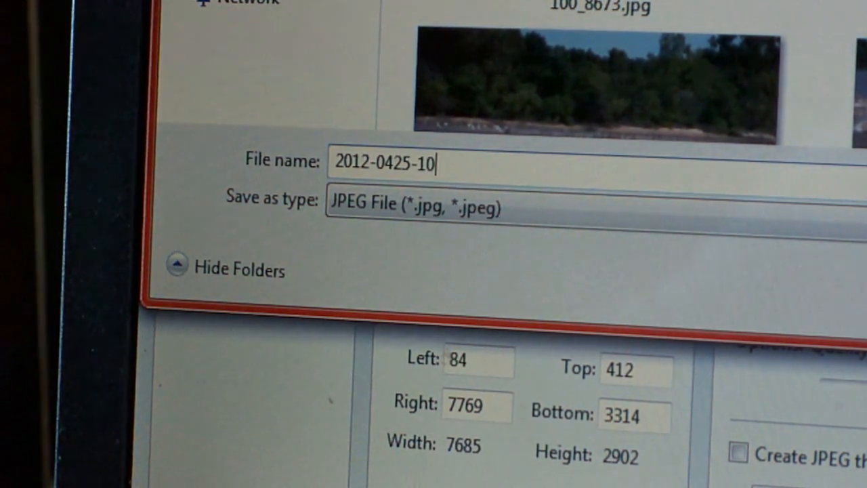
text(22-pa)
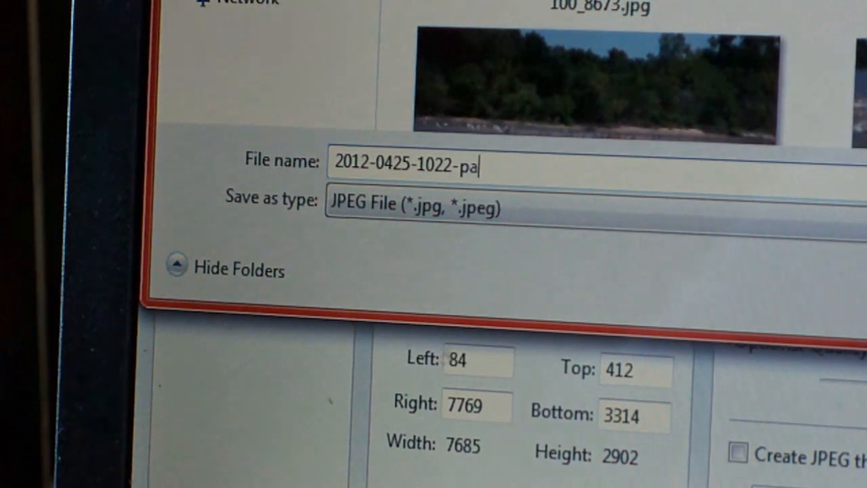
text(n3)
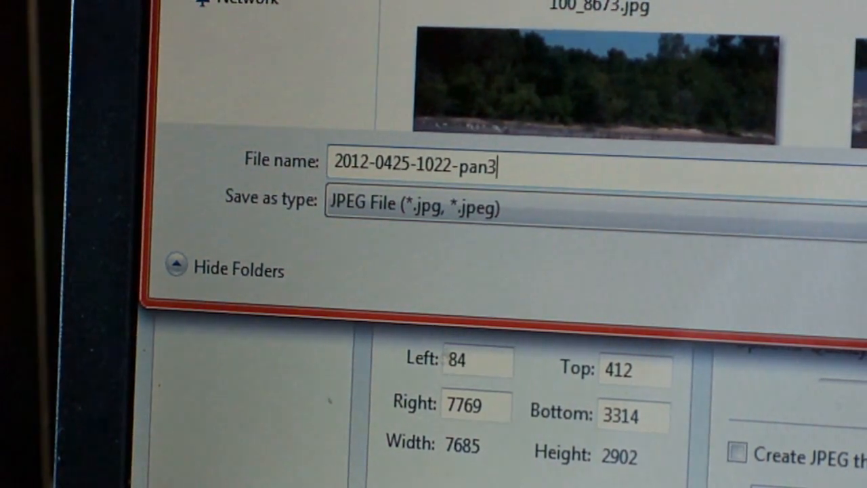